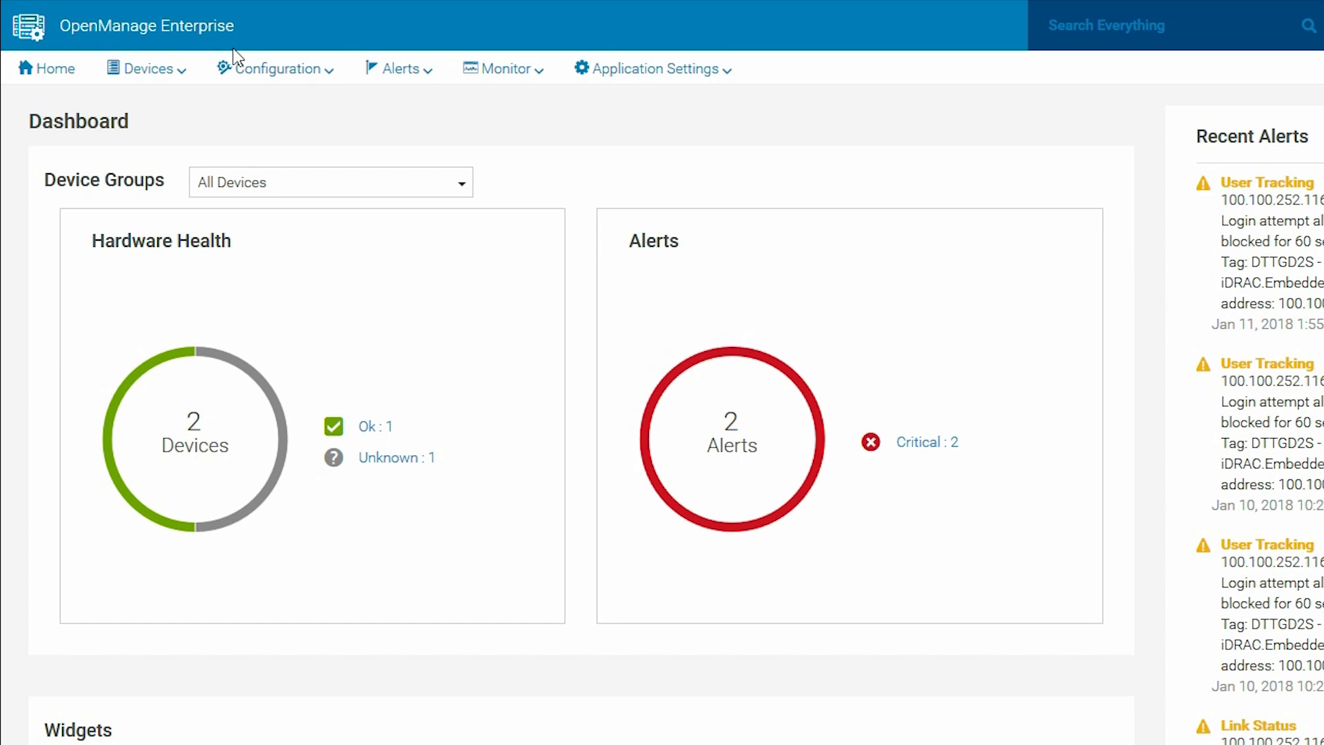
Go to the Discovery jobs list under Monitor and select the Discovery-M620 job.
click(503, 69)
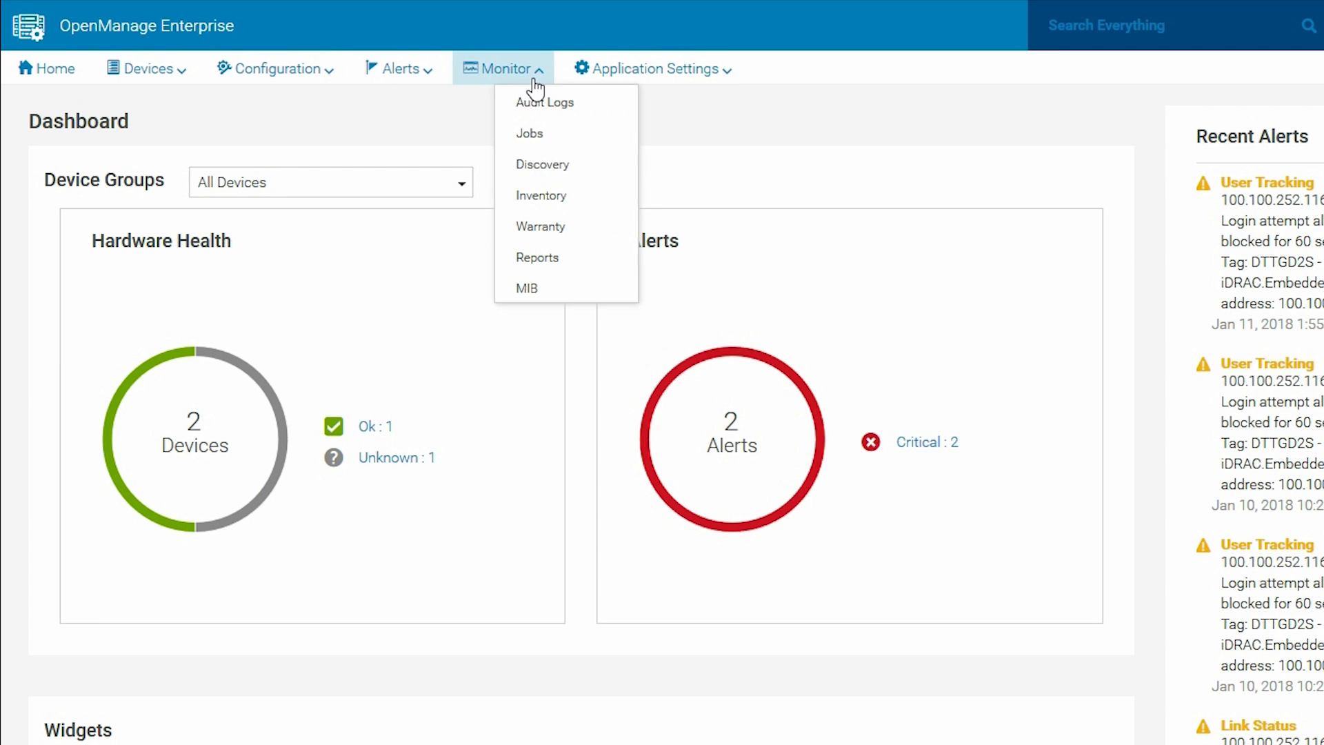
click(505, 69)
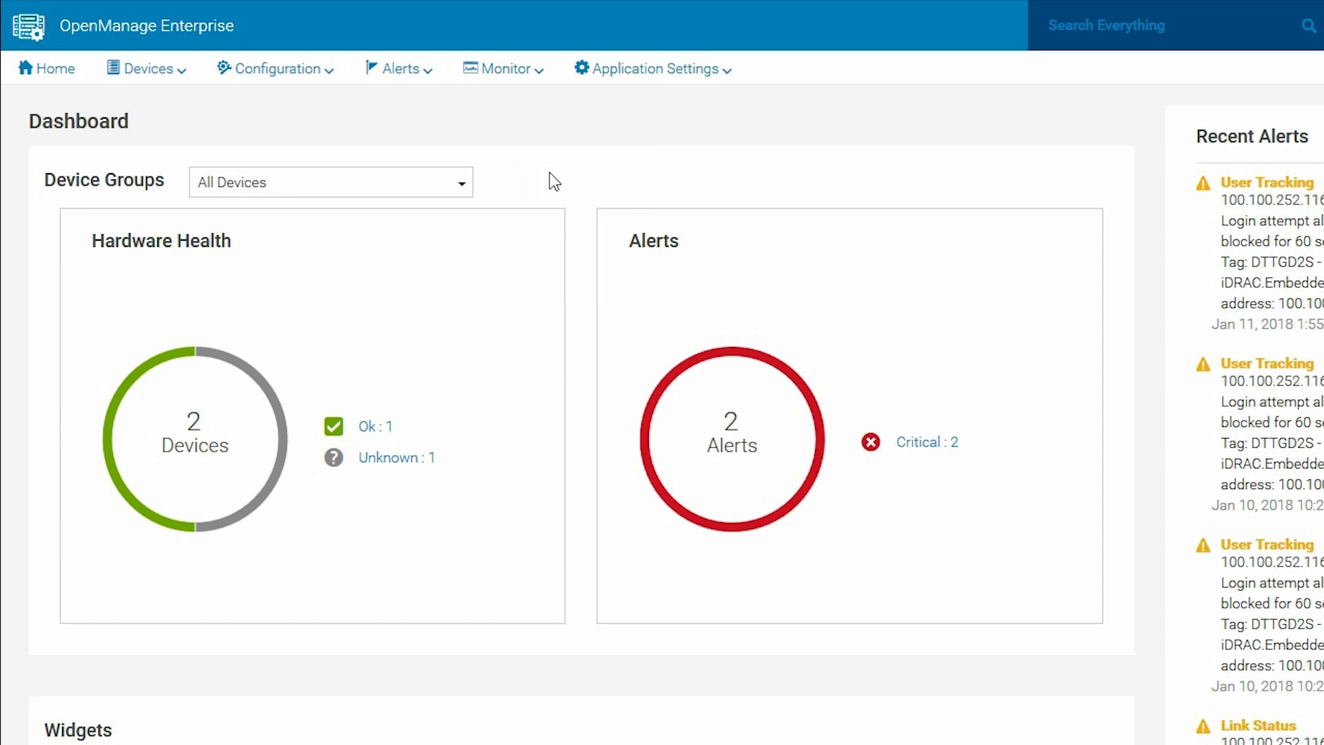
click(503, 69)
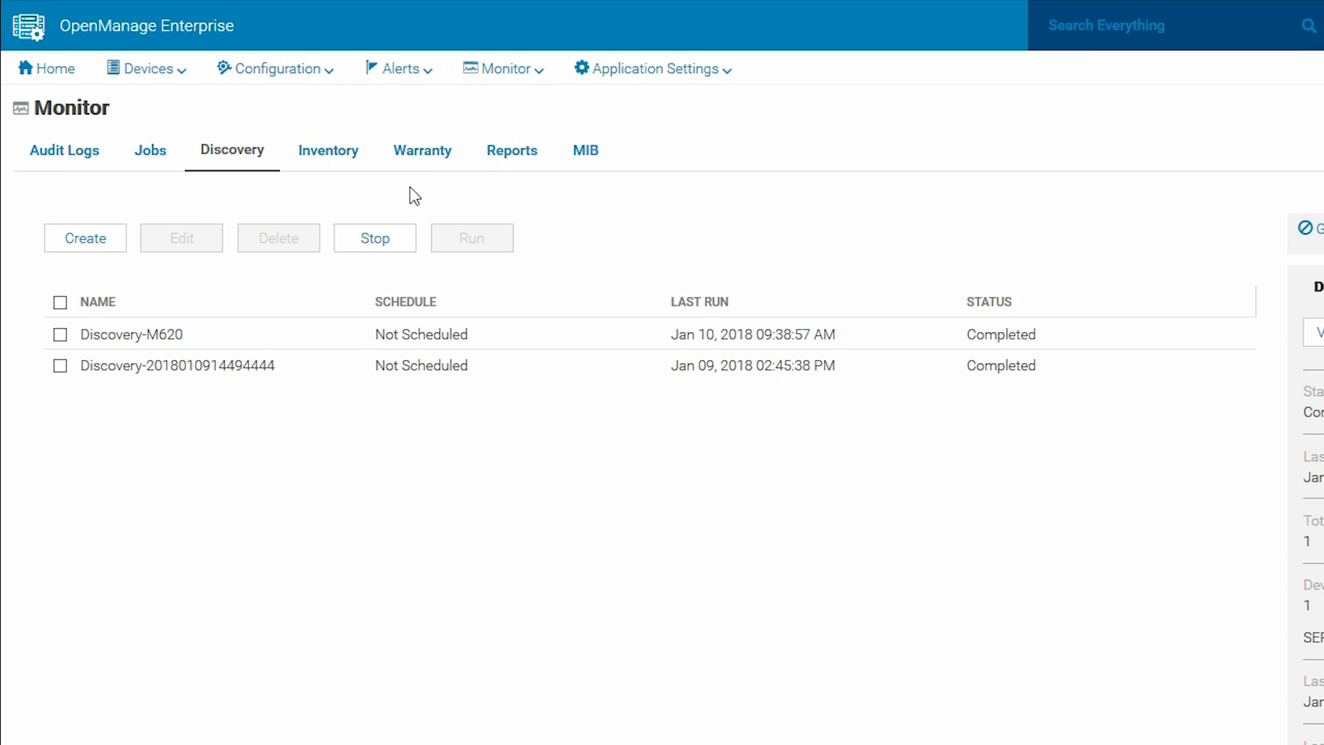
click(131, 334)
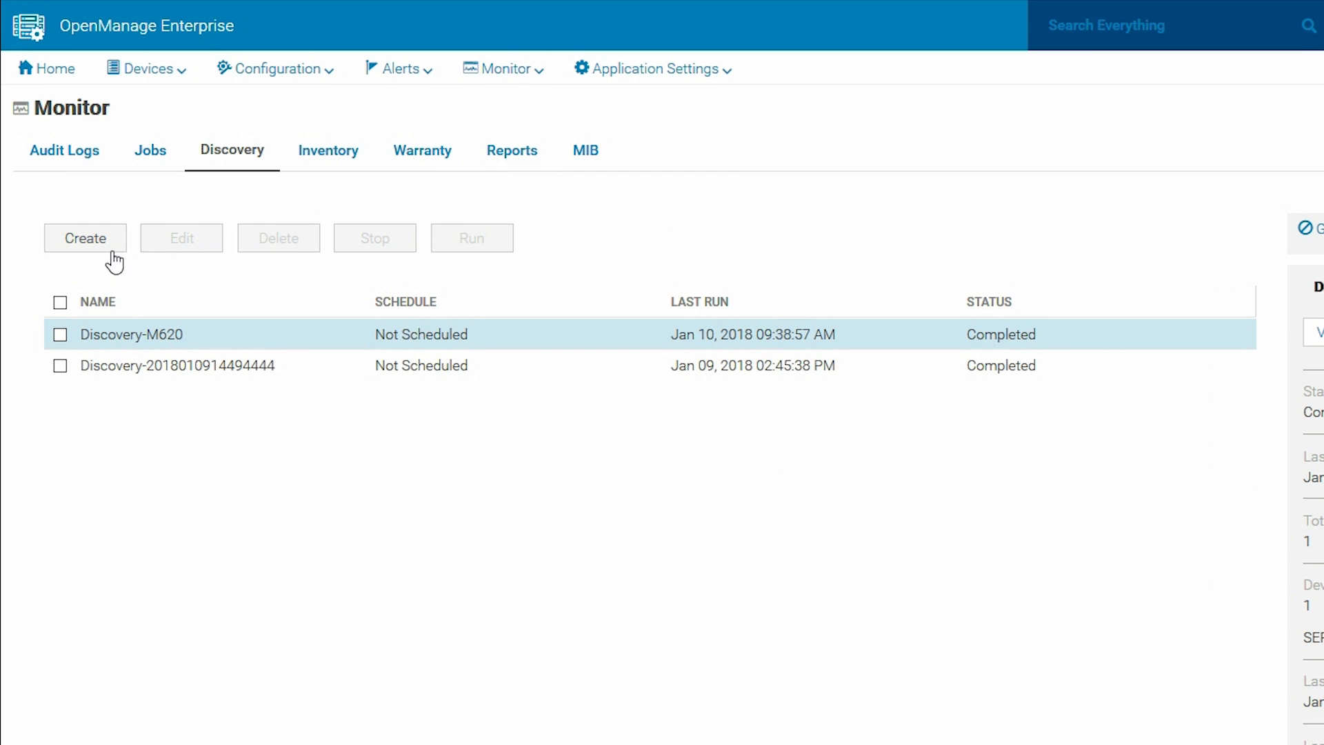
Create a new discovery job named 'NewDiscovery'.
click(84, 237)
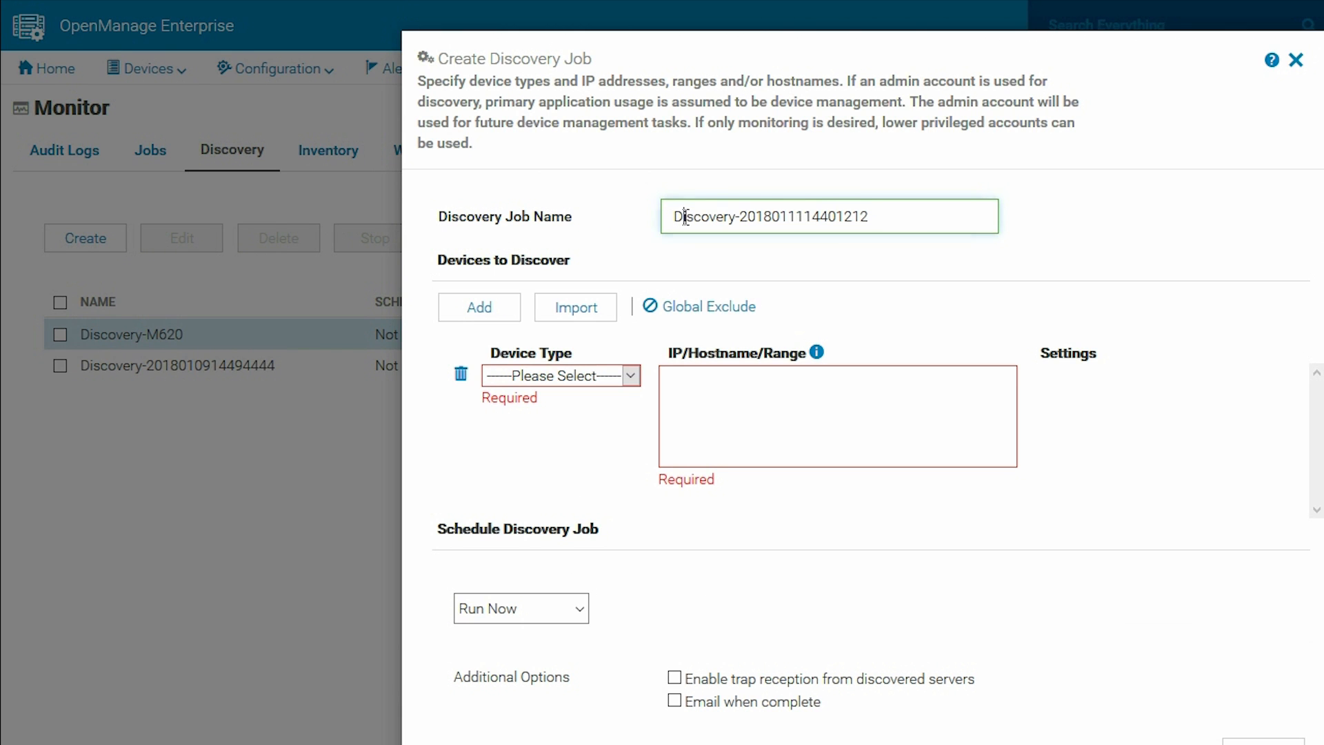
text(NewDis)
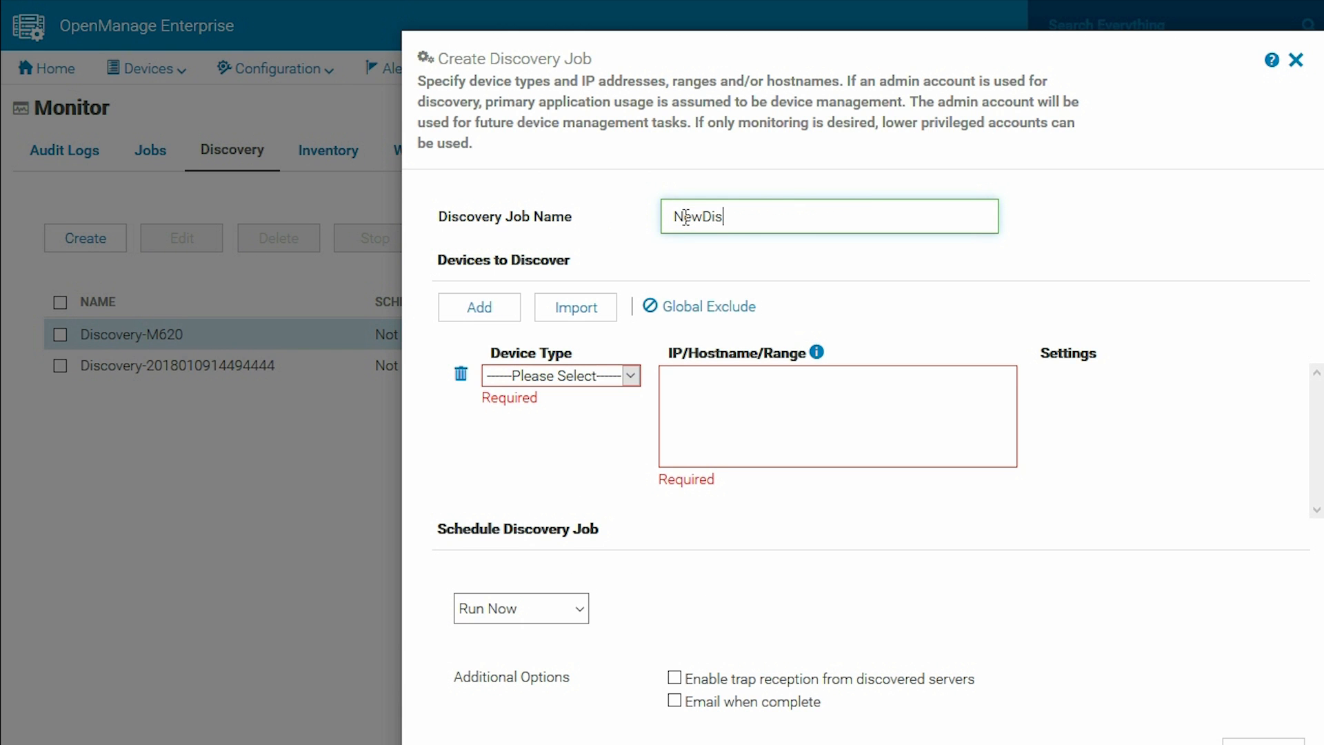
text(covery)
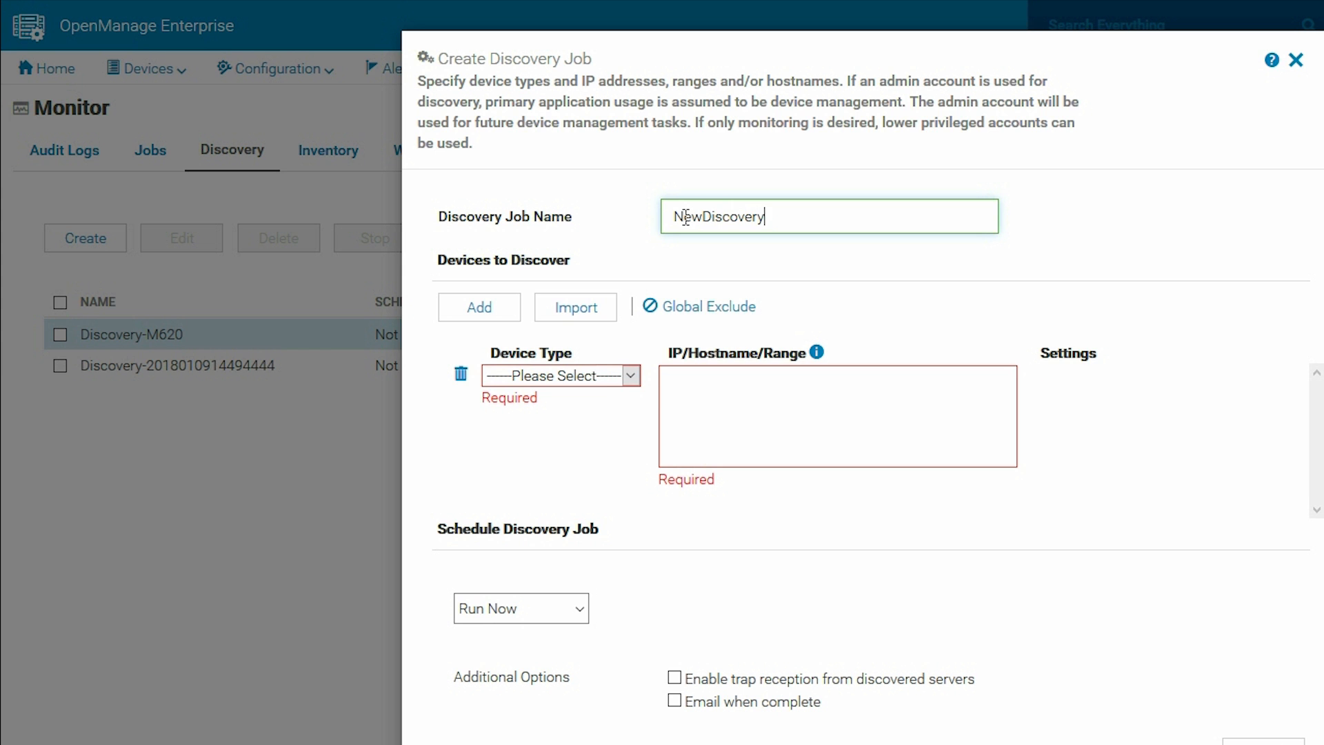
Set device type SERVER via Dell iDRAC, range 10.1.1.1-10.1.1.255 with user root, and finish to start the job.
click(560, 376)
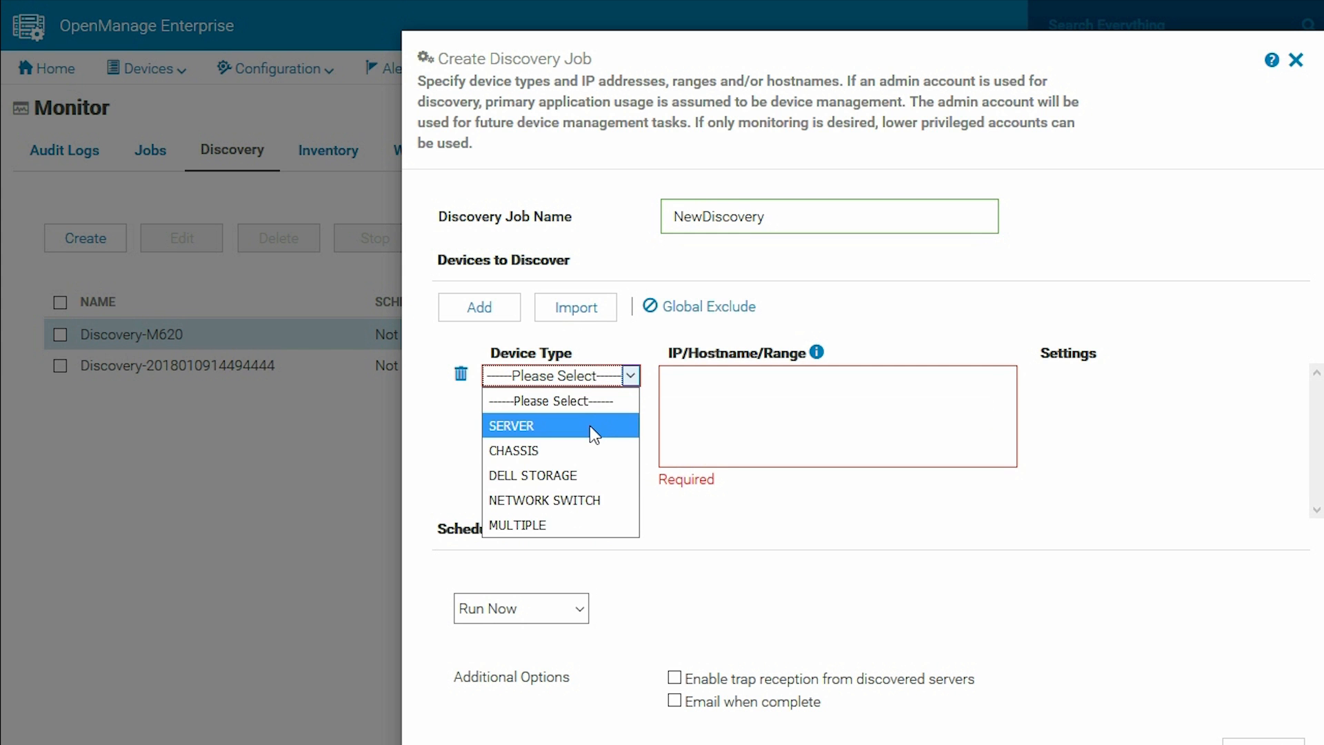
click(510, 425)
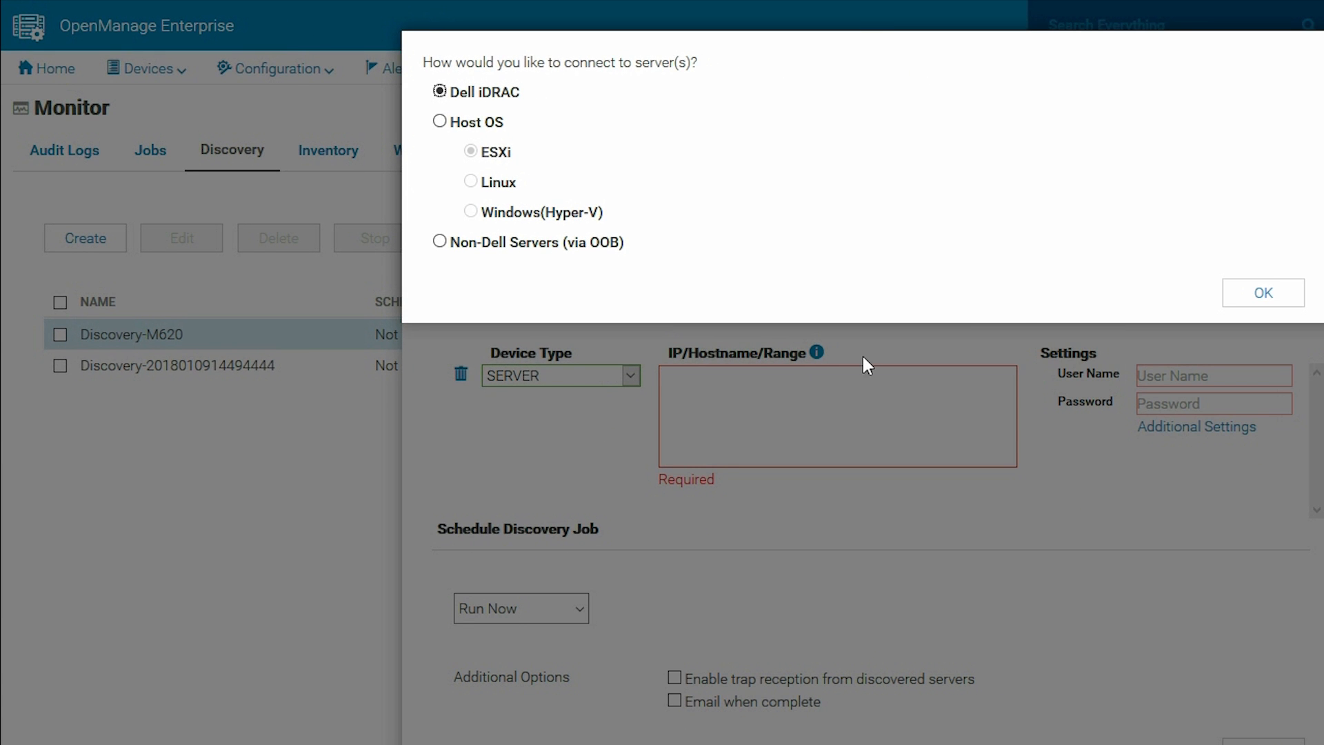
click(1264, 292)
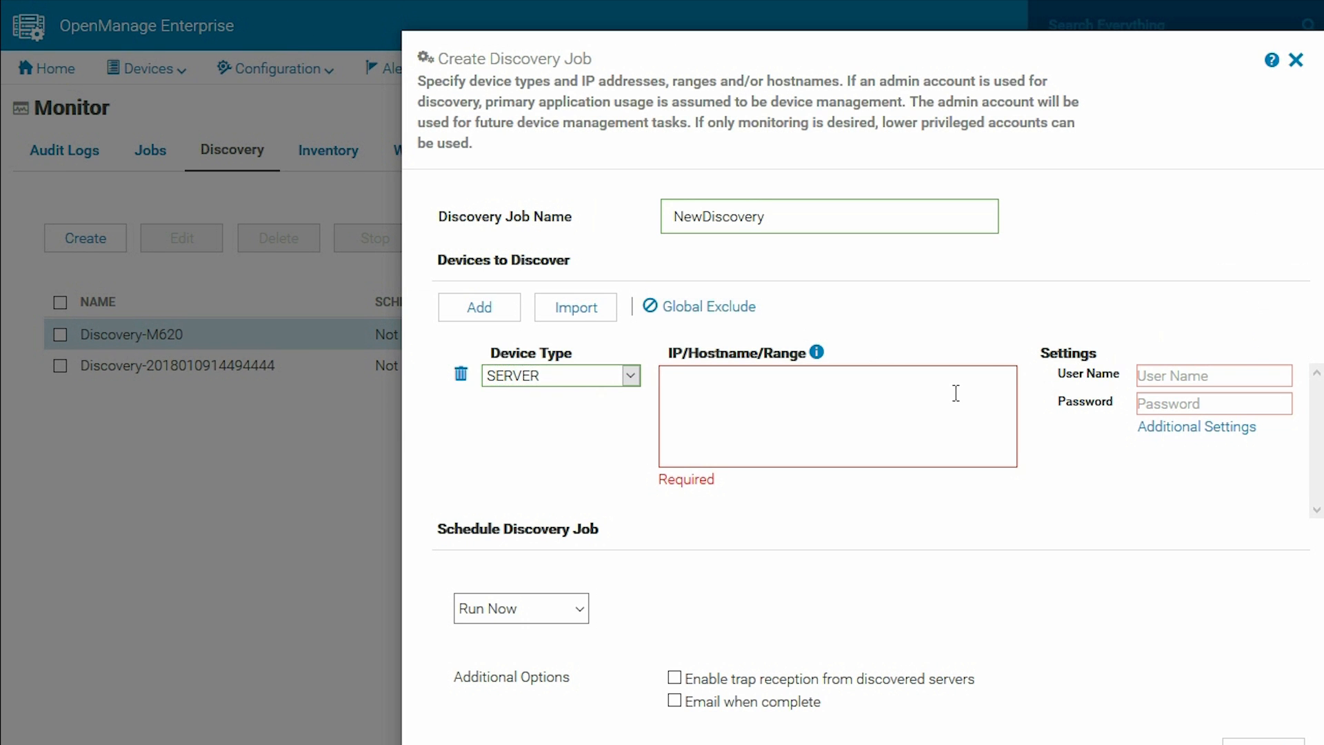
text(10.1.1.1-10.1.1.255)
text(root)
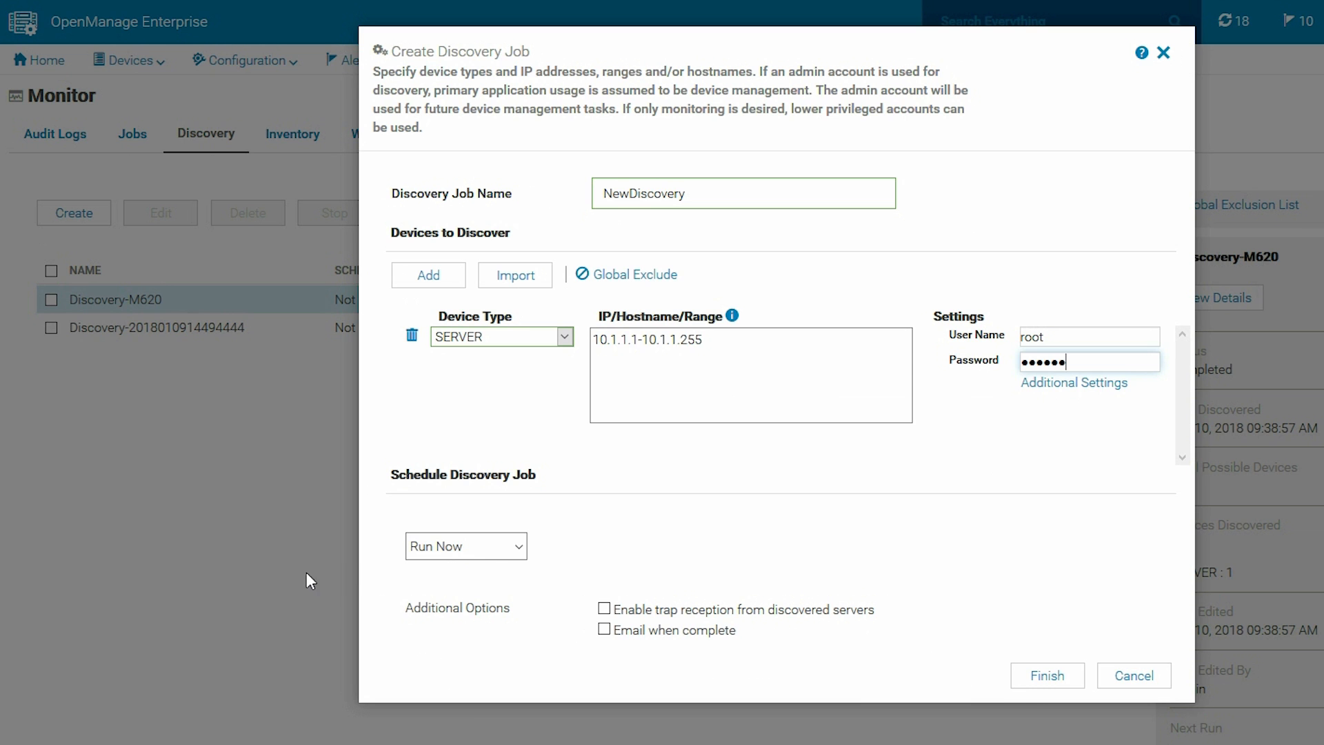
click(1047, 675)
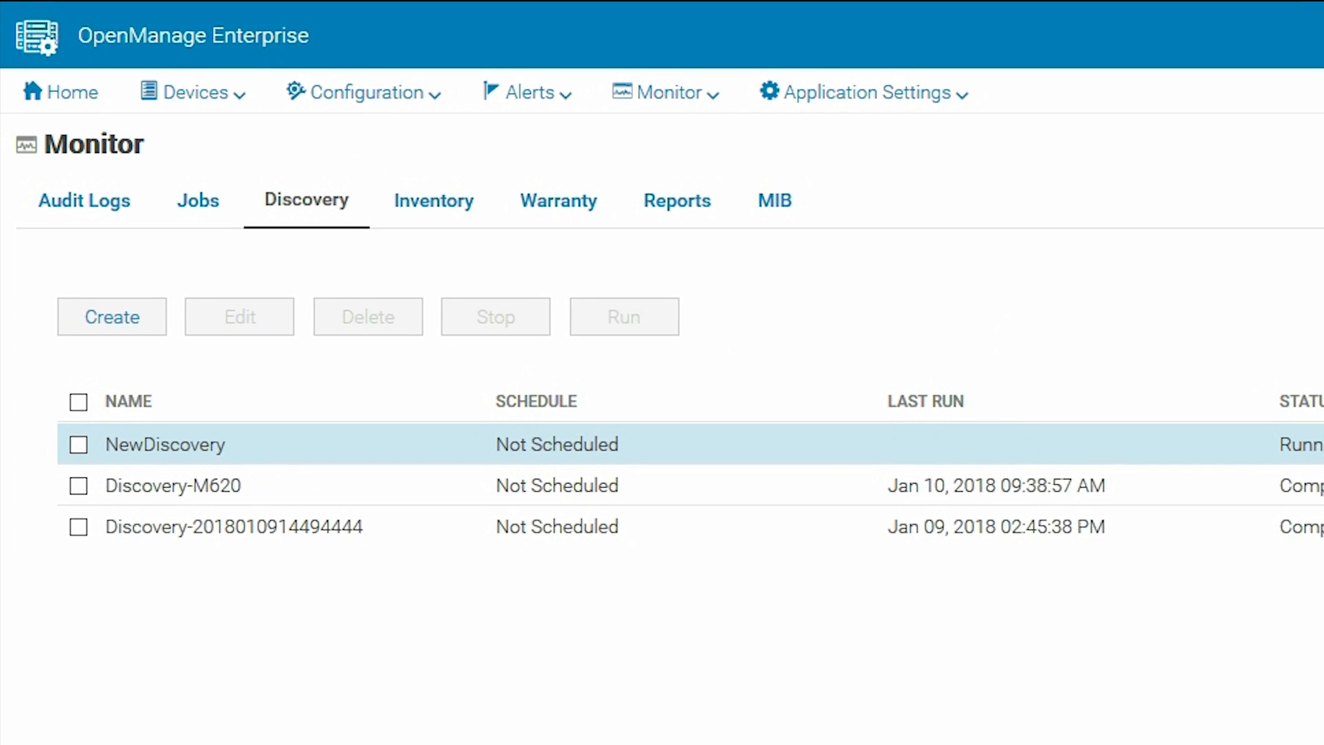